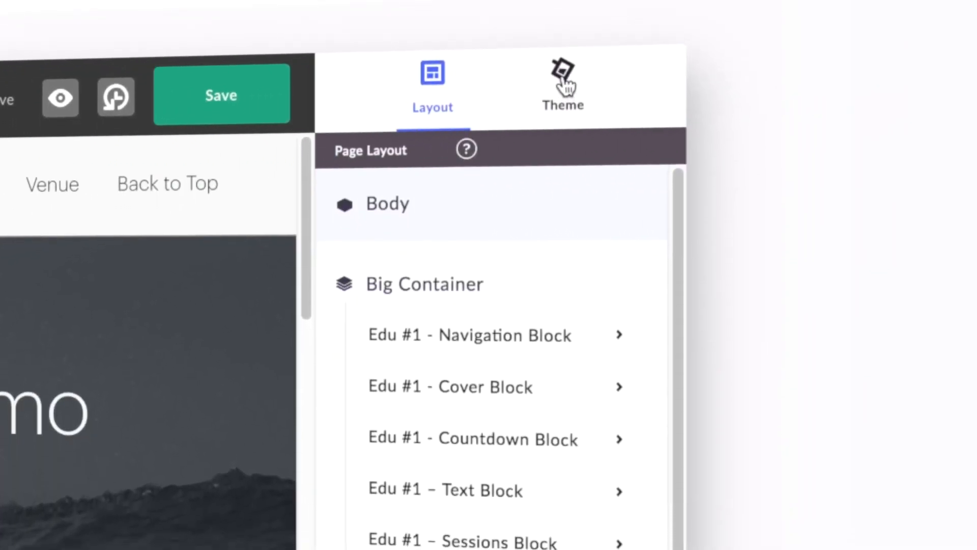
# Step: Show the event page's theme settings: color set 1 of 6 and font set 1 of 3
pyautogui.click(561, 74)
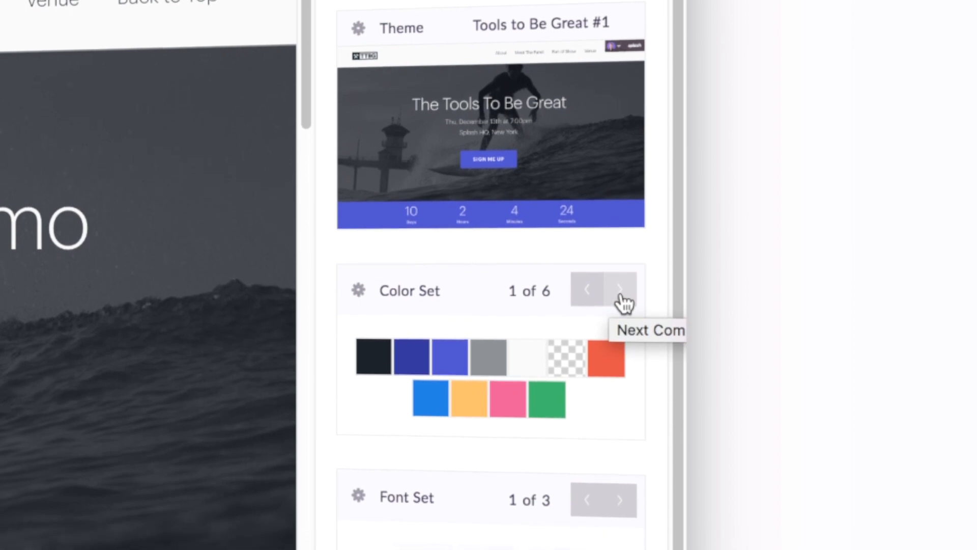
pyautogui.click(620, 289)
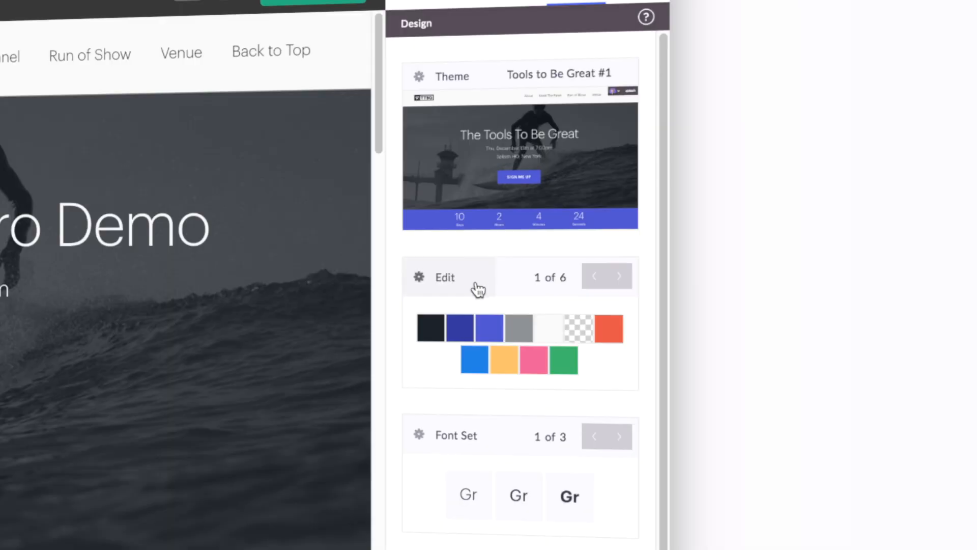
# Step: Edit color set 1 of 6, adding brown, dark green and purple swatches
pyautogui.click(444, 277)
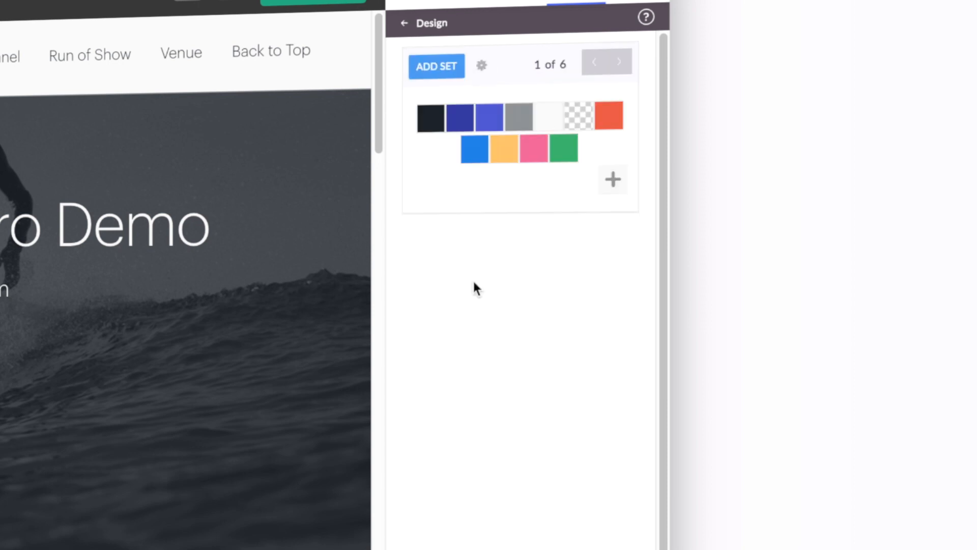
pyautogui.moveTo(613, 179)
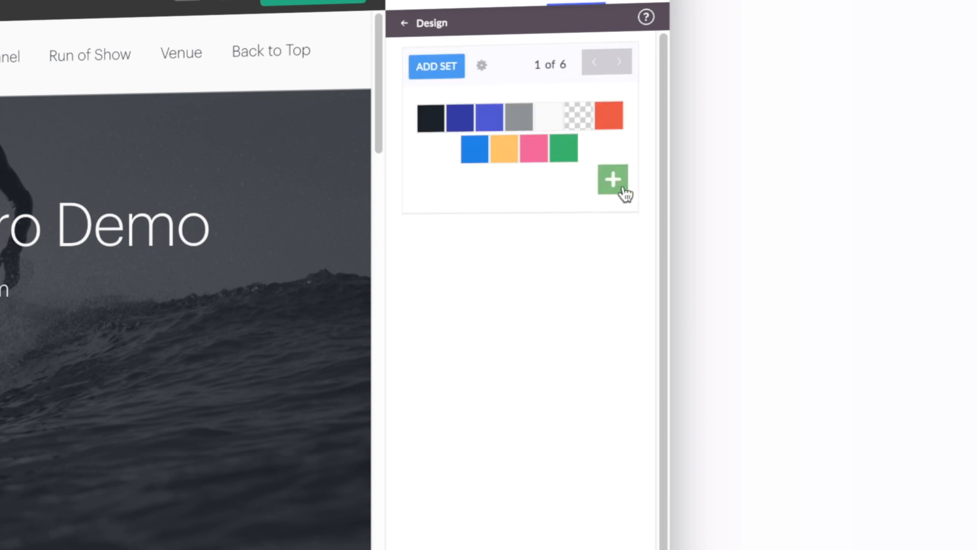
pyautogui.click(613, 179)
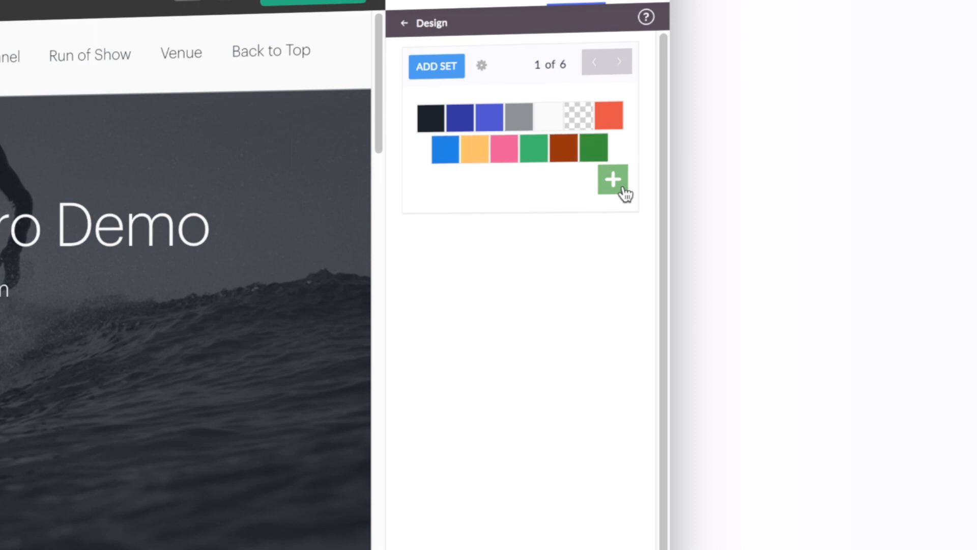
pyautogui.click(612, 180)
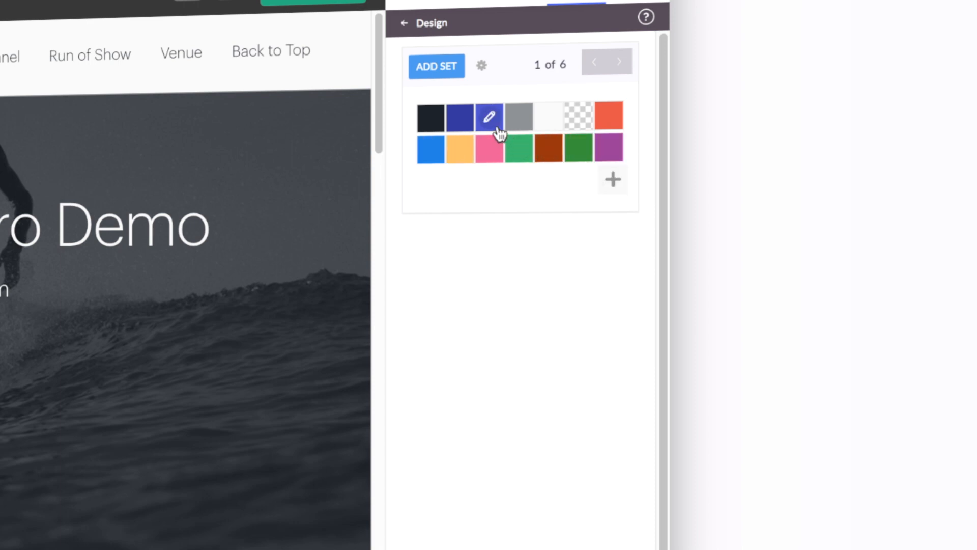
# Step: Recolor the periwinkle swatch to red at about 0.54 opacity
pyautogui.click(490, 116)
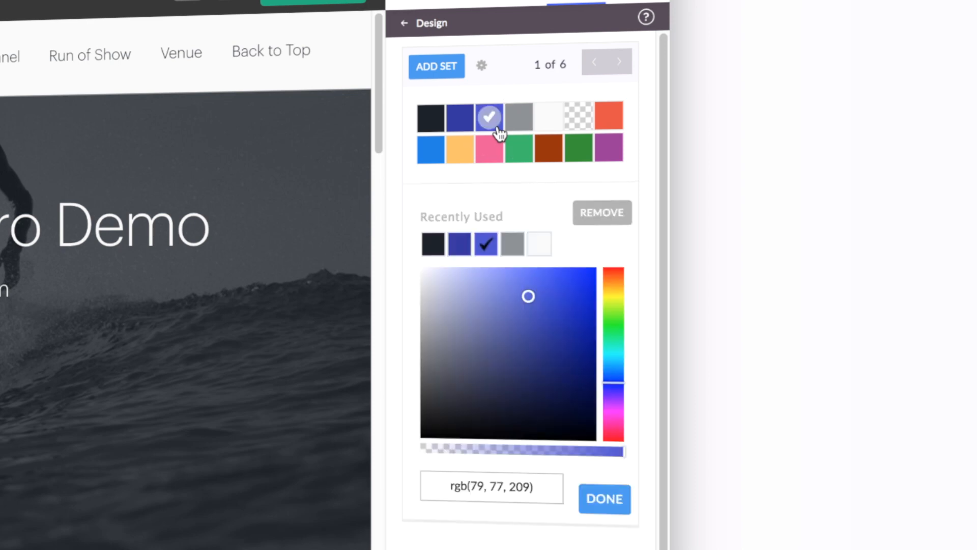
pyautogui.click(508, 488)
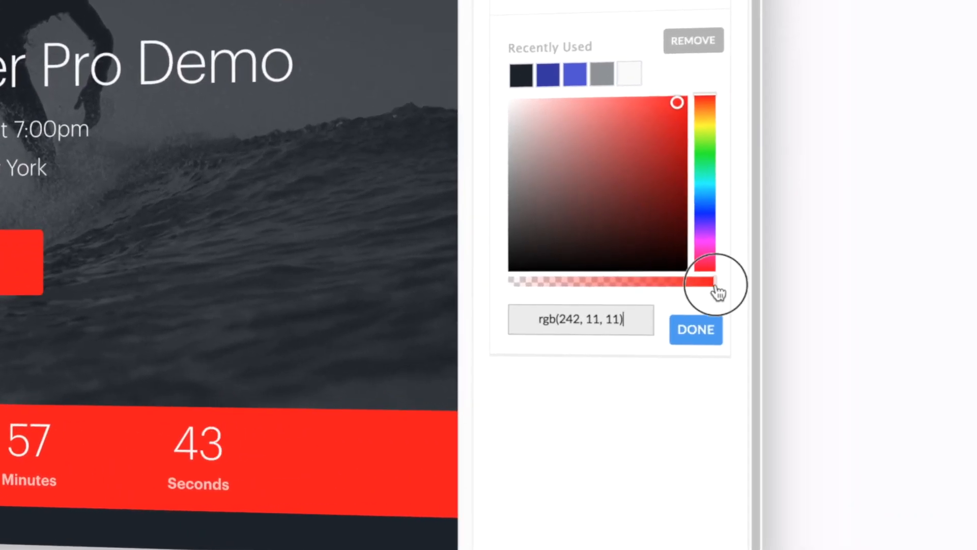
pyautogui.moveTo(717, 281); pyautogui.dragTo(655, 281)
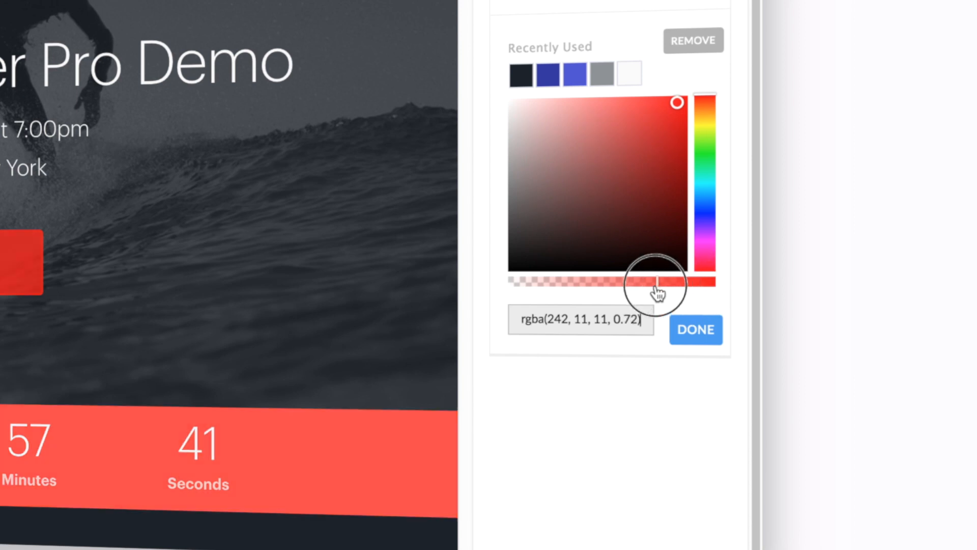
pyautogui.moveTo(658, 285); pyautogui.dragTo(619, 286)
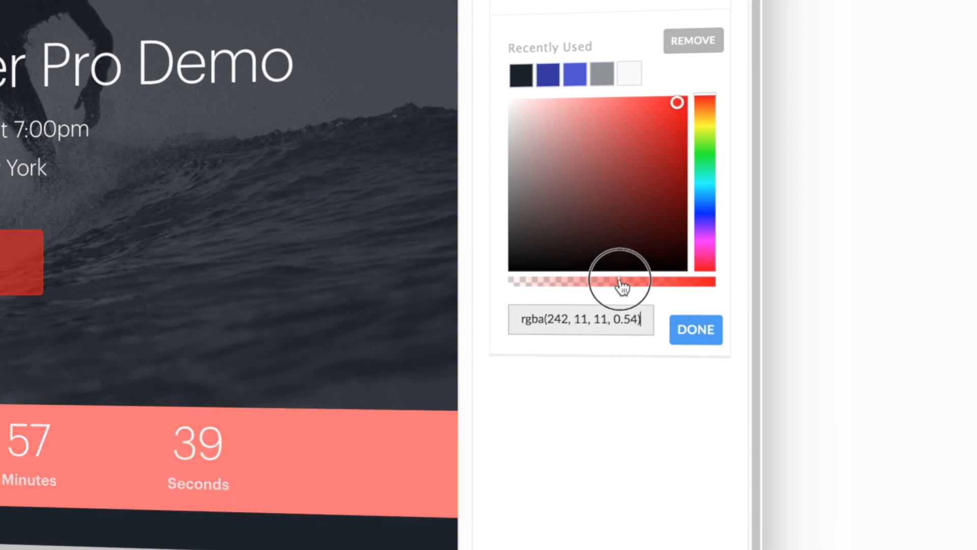